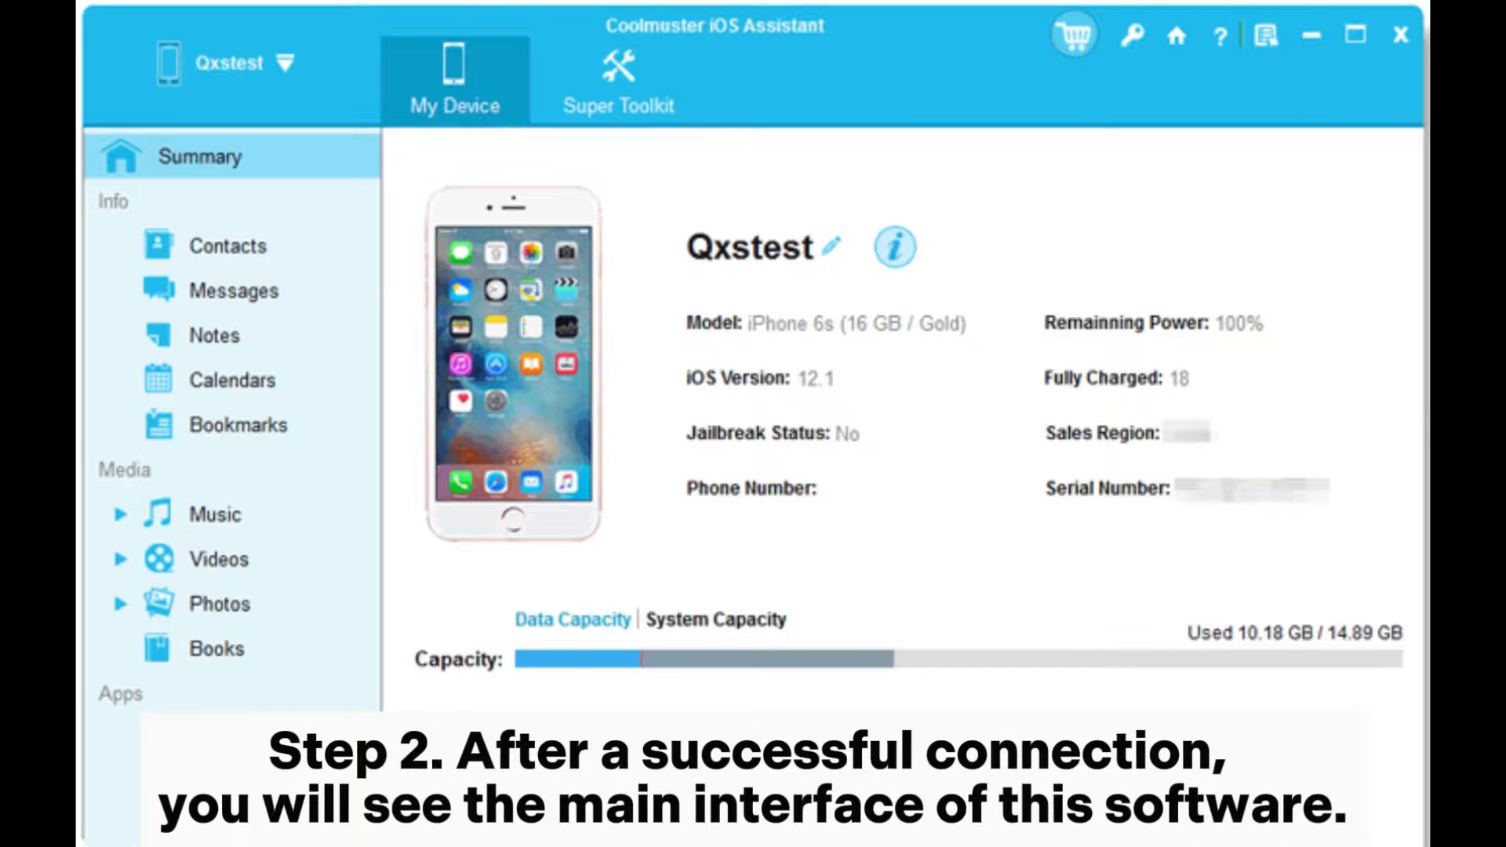
# - Open the Photos (340) album in the sidebar to list all iPhone photos
pyautogui.click(213, 607)
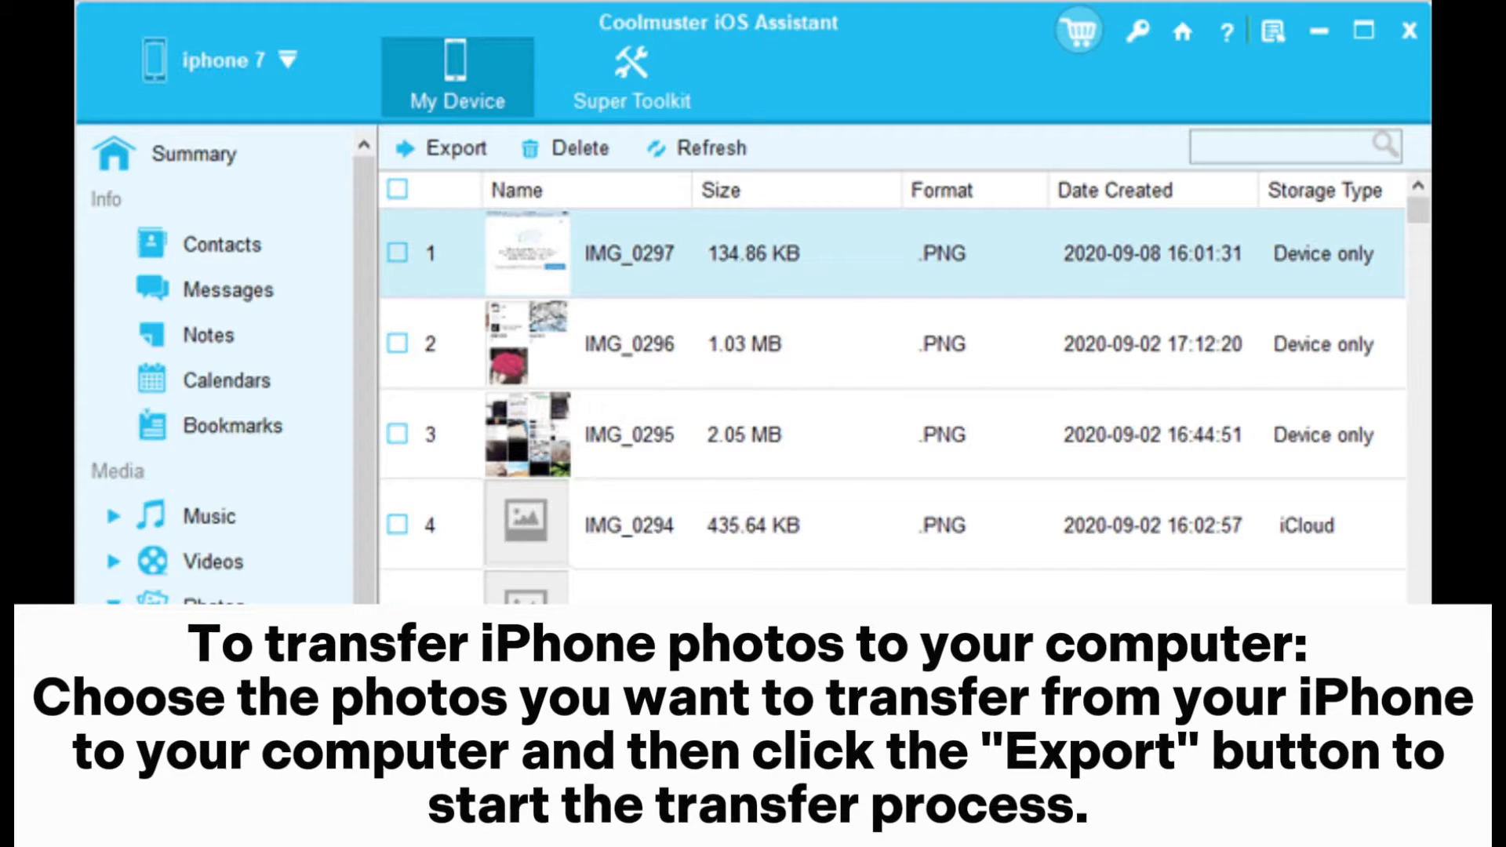
pyautogui.click(212, 606)
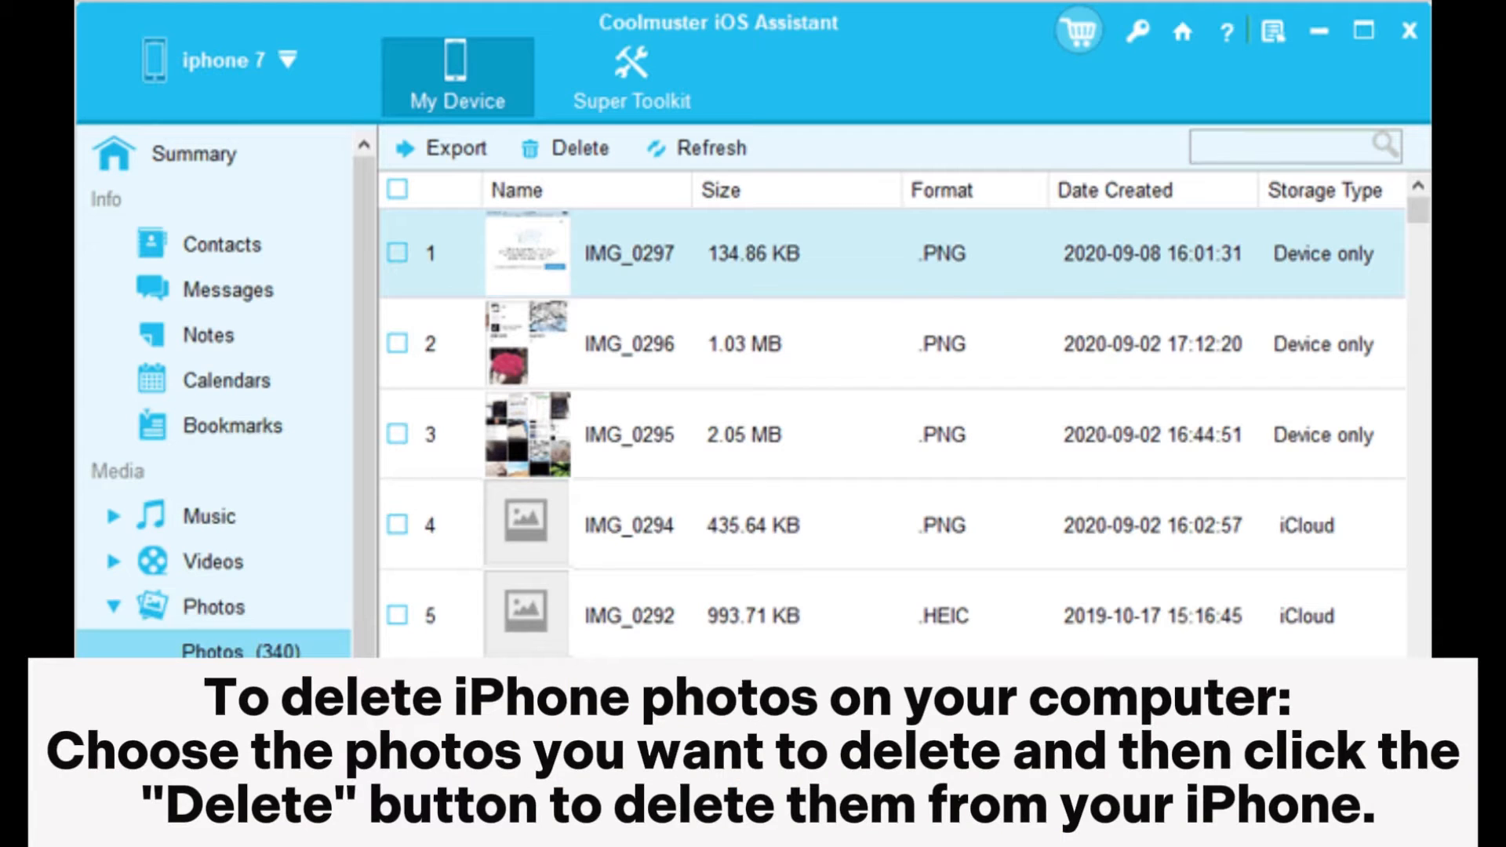